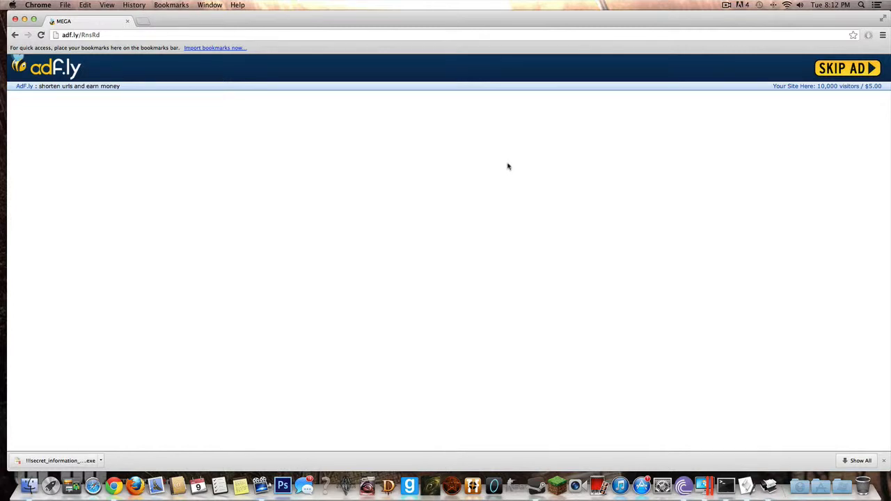
pyautogui.moveTo(498, 168)
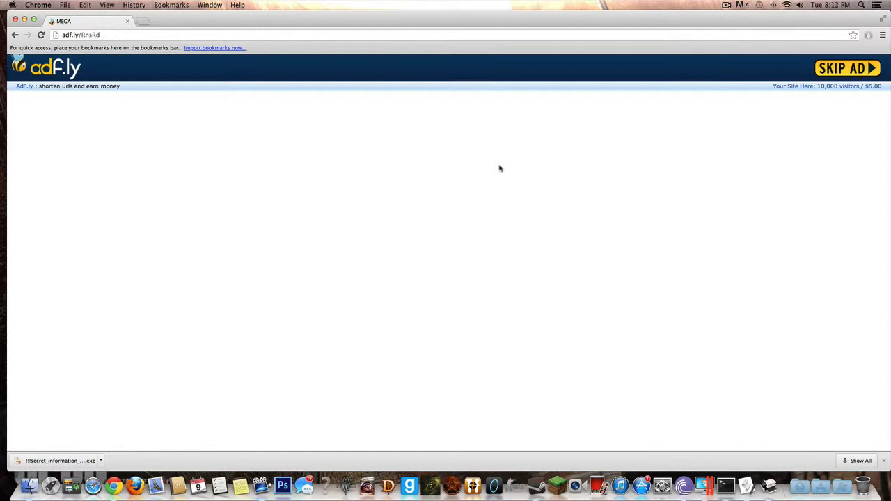
pyautogui.moveTo(490, 162)
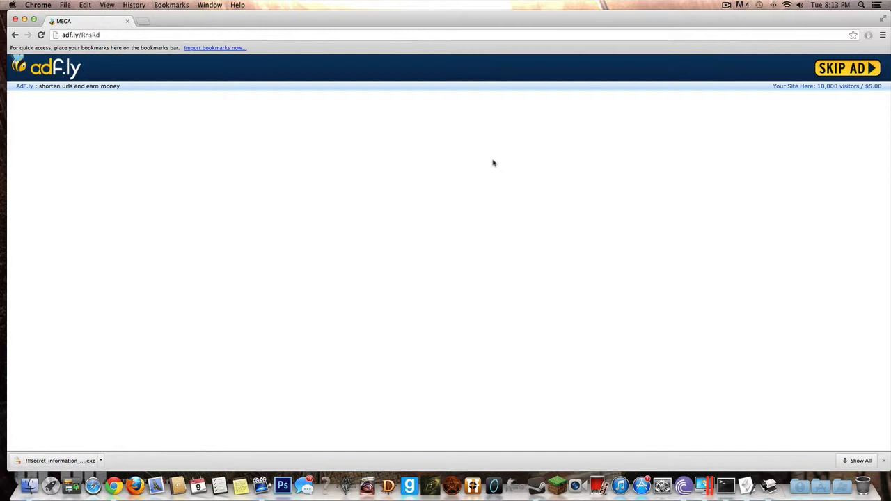
pyautogui.moveTo(564, 70)
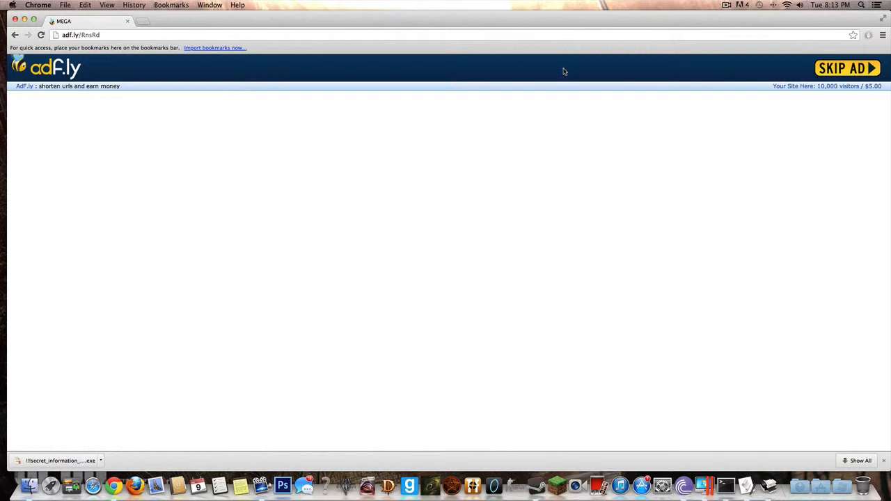
# - Skip the adf.ly ad so the MEGA download link starts loading
pyautogui.click(846, 68)
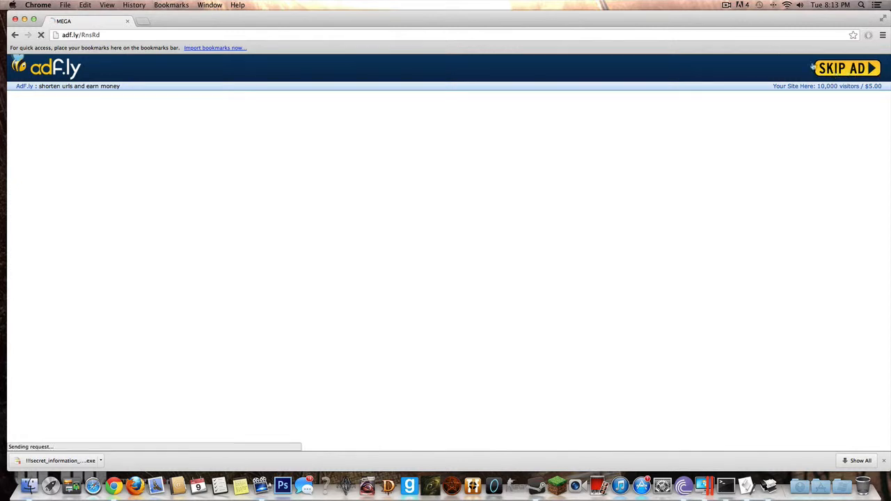
# - Start downloading Reflector + KeyGen.zip from the MEGA page
pyautogui.click(845, 67)
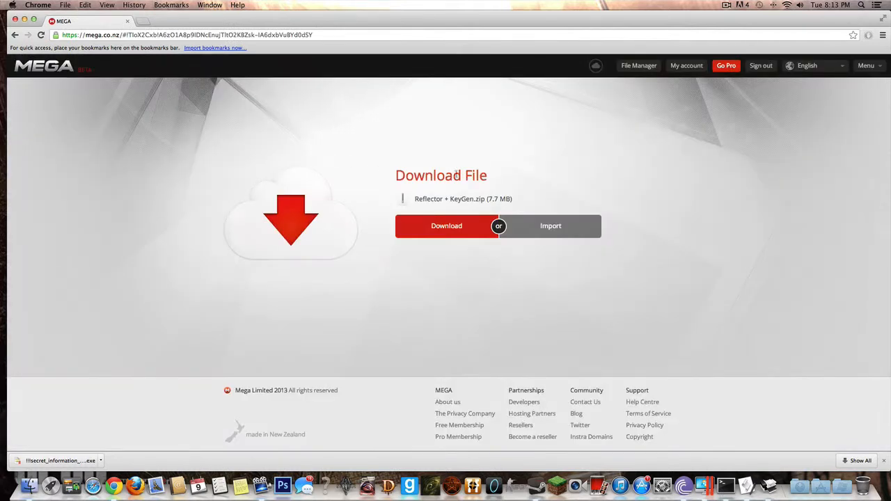
pyautogui.moveTo(475, 169)
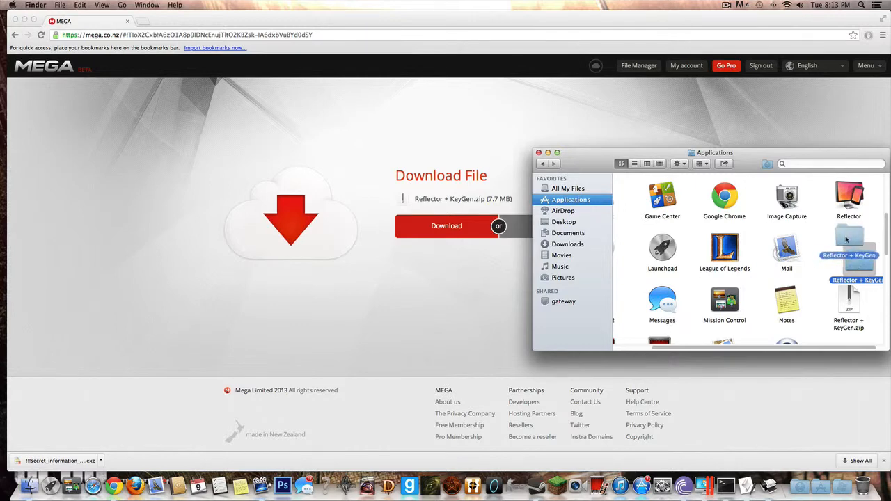
# - Launch Reflector Keygen, hand it Reflector.app, patch it and dismiss the already-patched notice
pyautogui.doubleClick(849, 251)
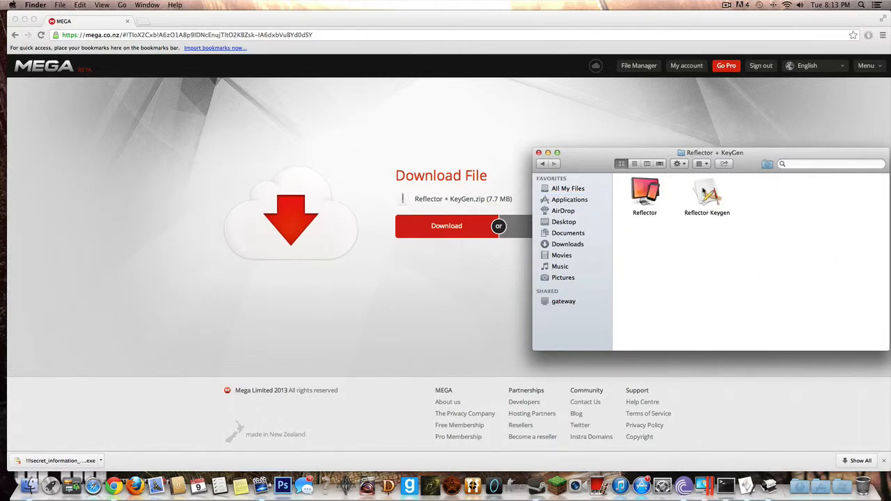
pyautogui.doubleClick(707, 192)
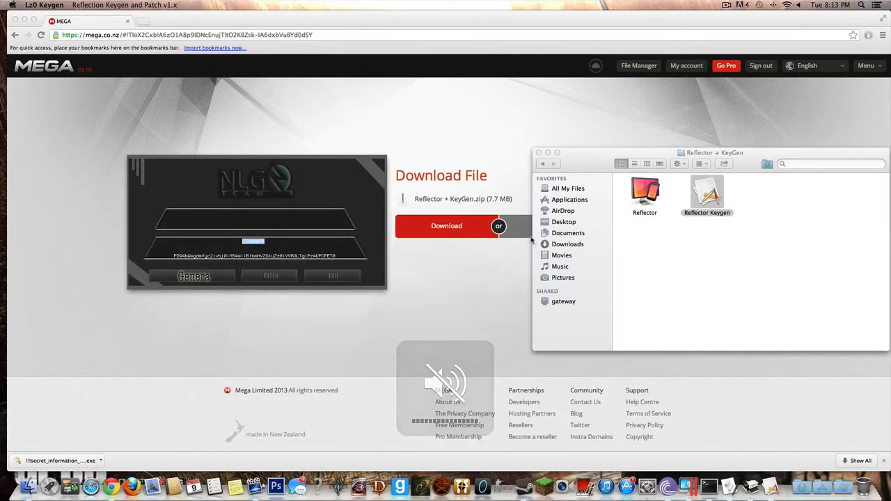
pyautogui.moveTo(461, 256)
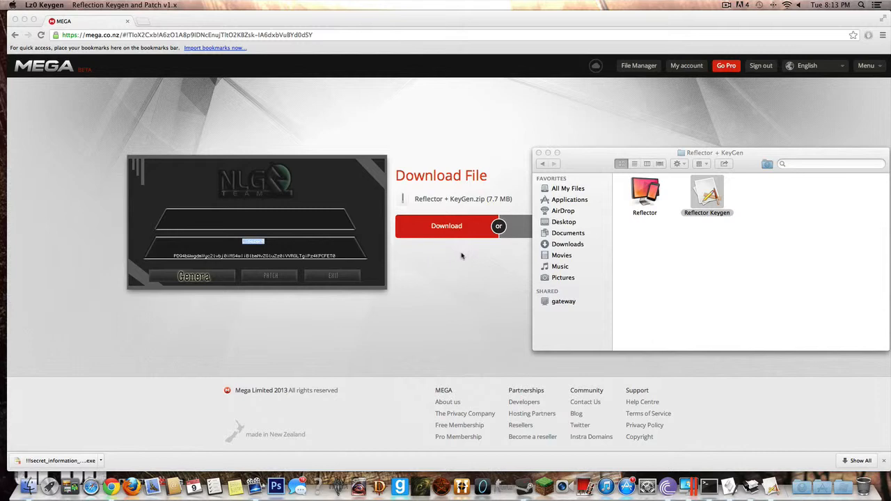
pyautogui.moveTo(476, 247)
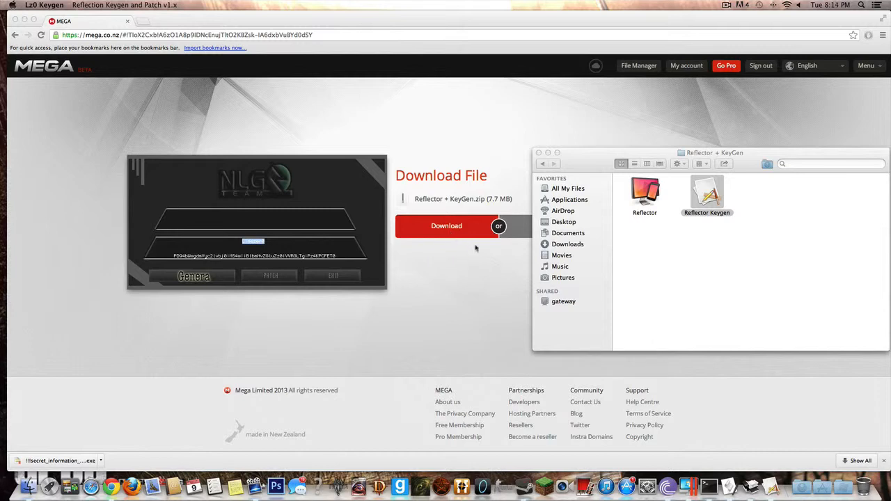
pyautogui.moveTo(648, 206)
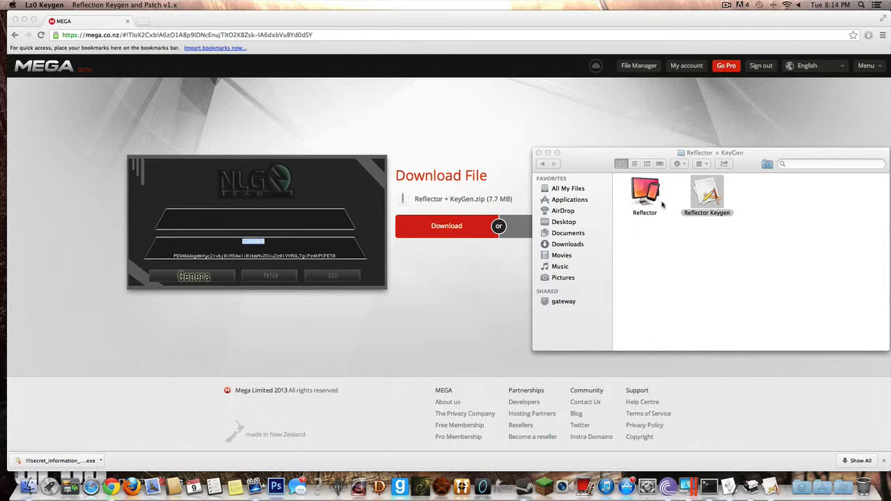
pyautogui.click(707, 192)
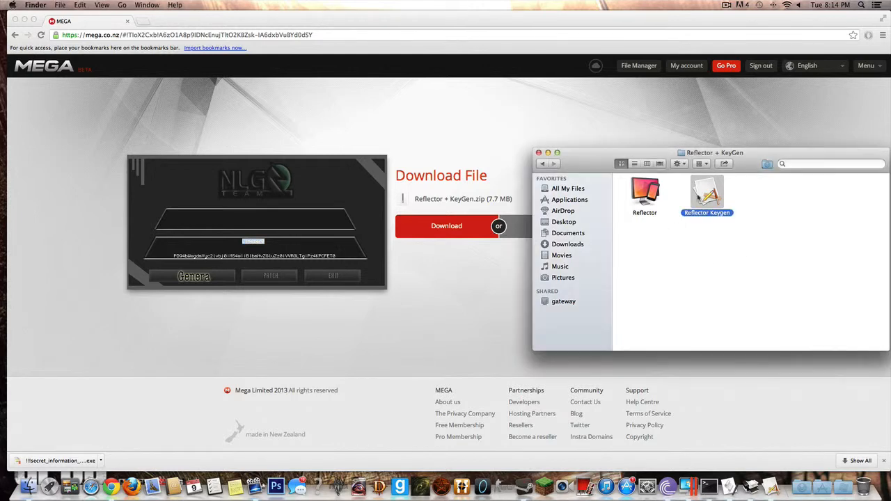
pyautogui.click(643, 192)
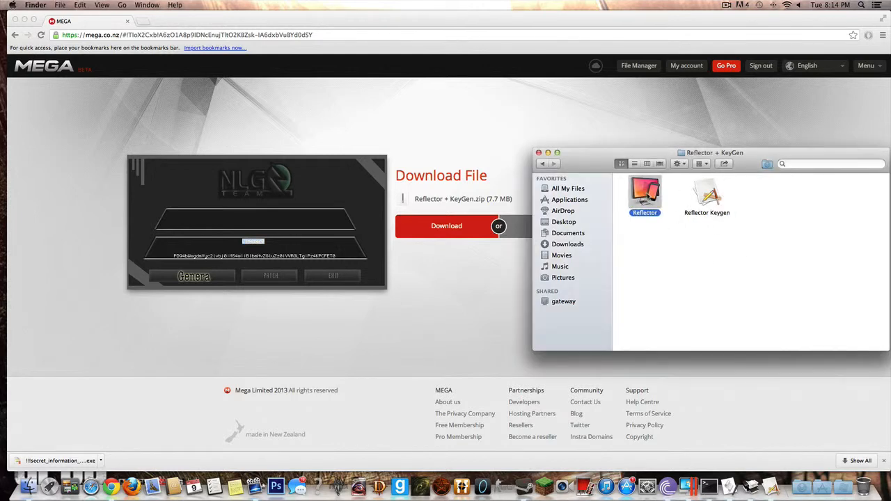
pyautogui.moveTo(593, 281)
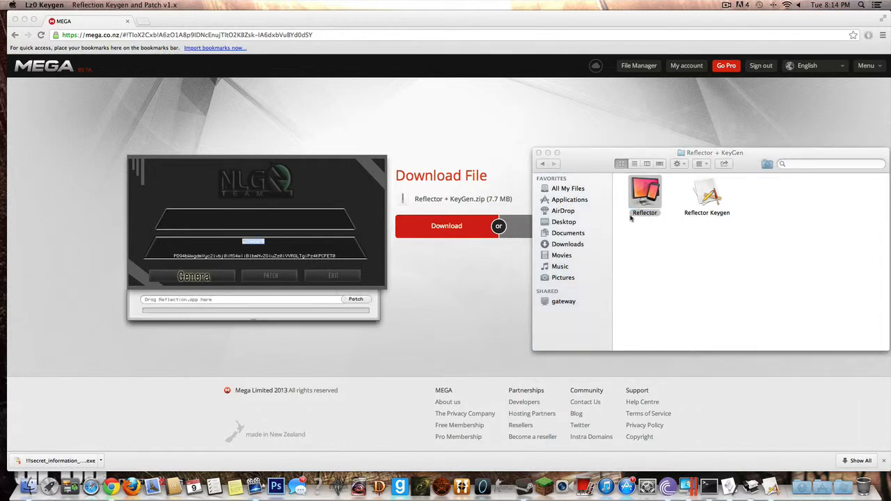
pyautogui.moveTo(642, 195); pyautogui.dragTo(254, 299)
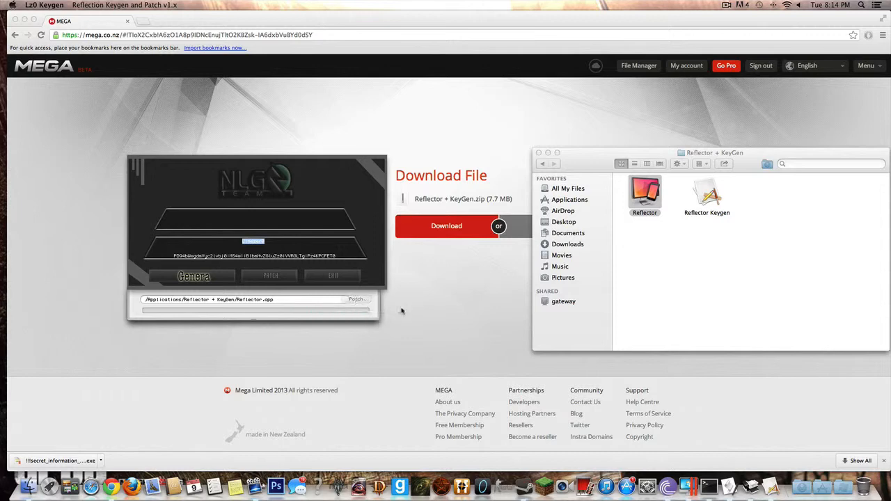
pyautogui.click(356, 299)
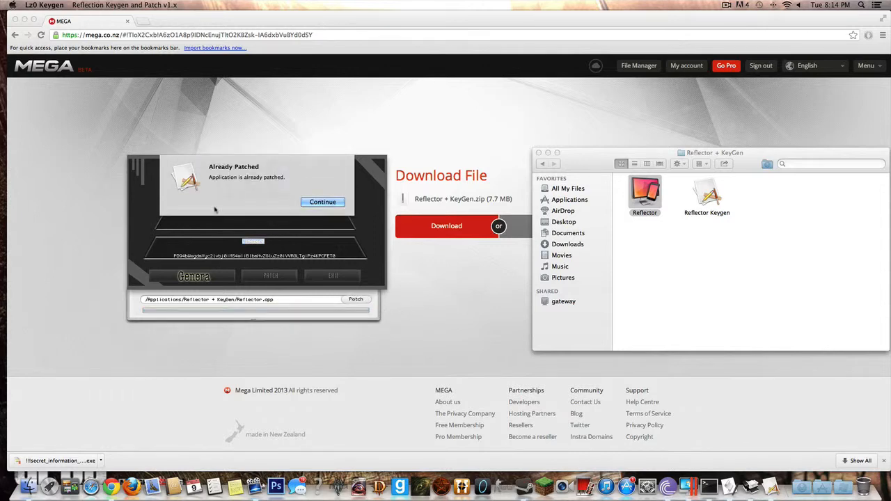
pyautogui.click(323, 202)
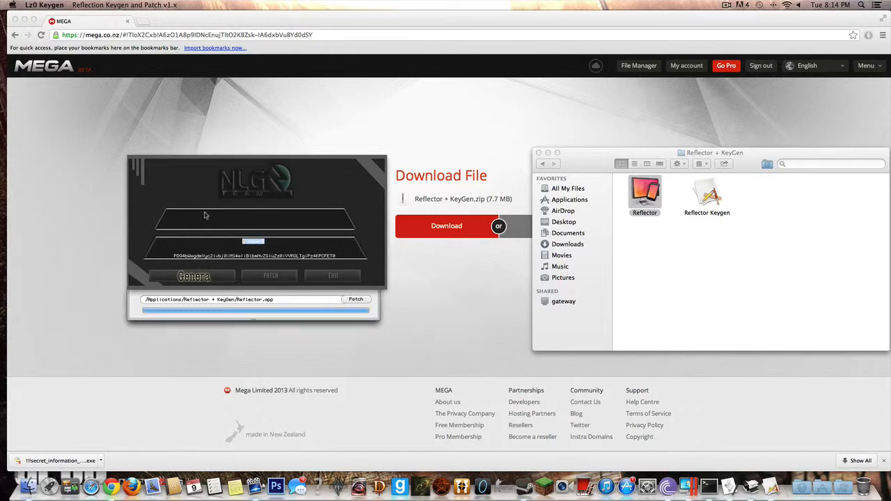
pyautogui.moveTo(821, 255)
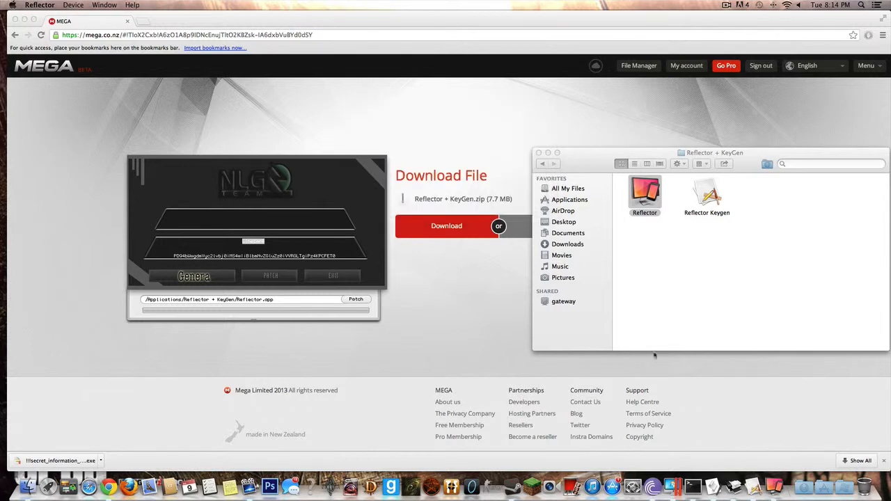
pyautogui.moveTo(757, 449)
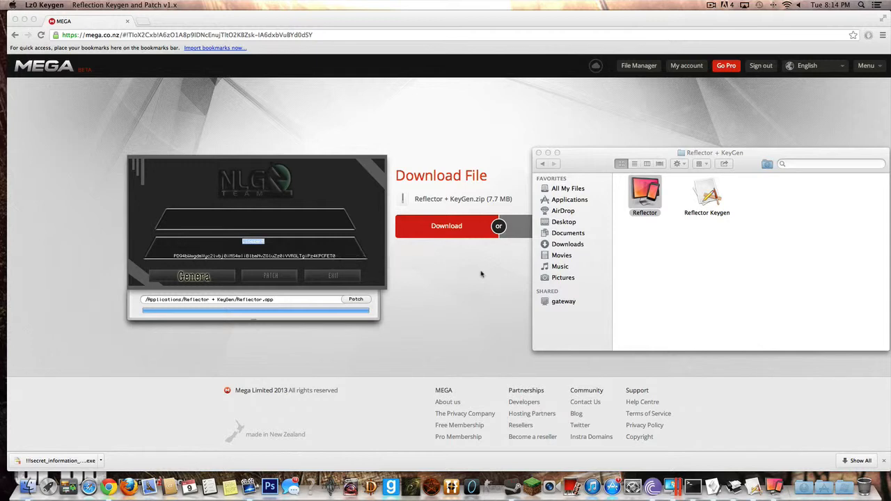
pyautogui.moveTo(766, 319)
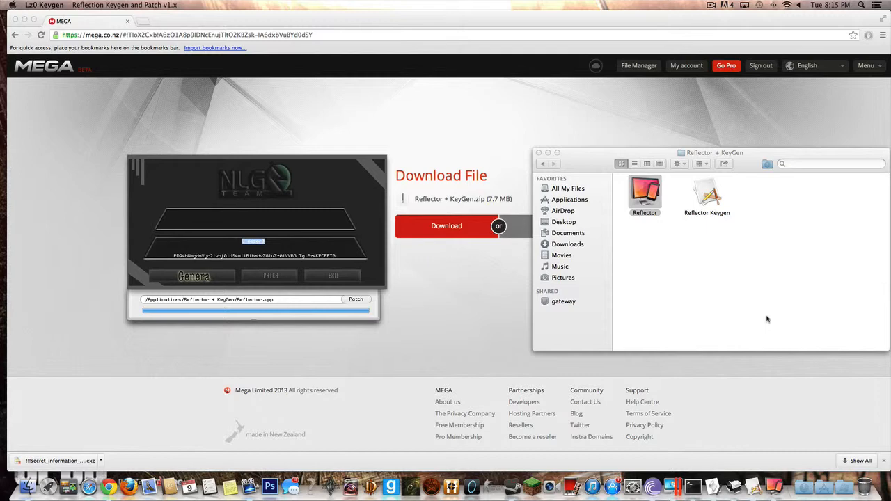
pyautogui.moveTo(197, 229)
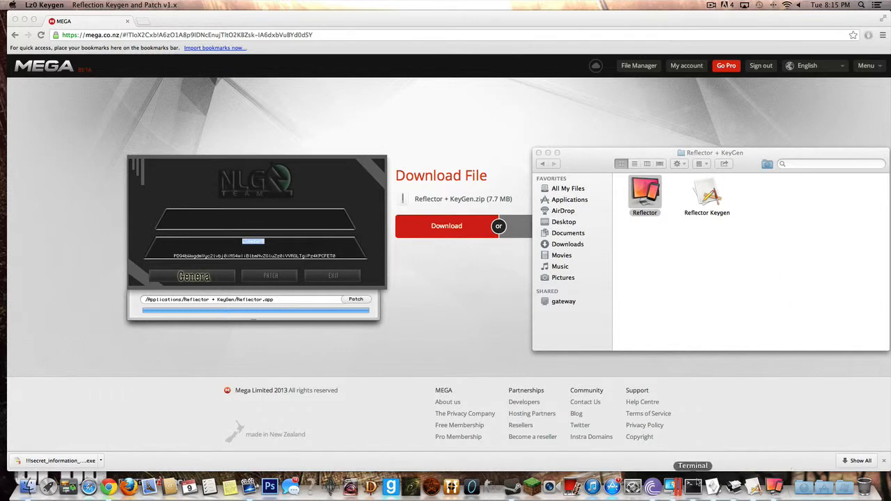
pyautogui.click(860, 6)
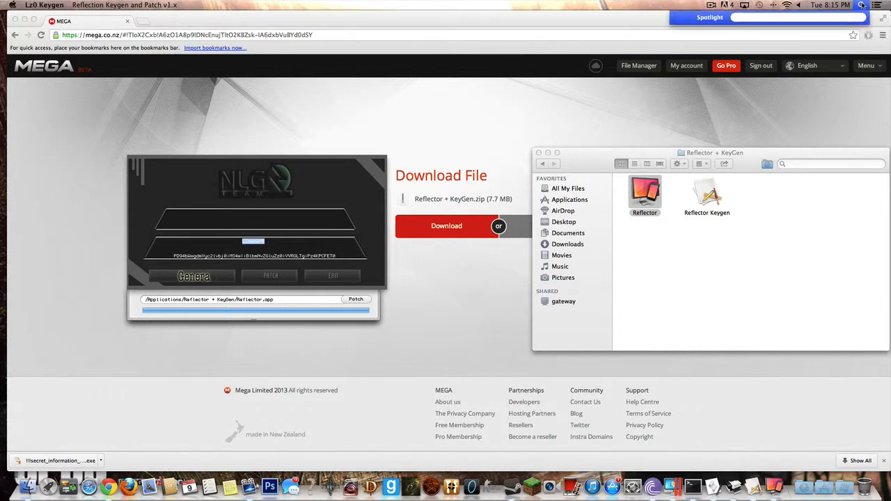
pyautogui.write('text edit')
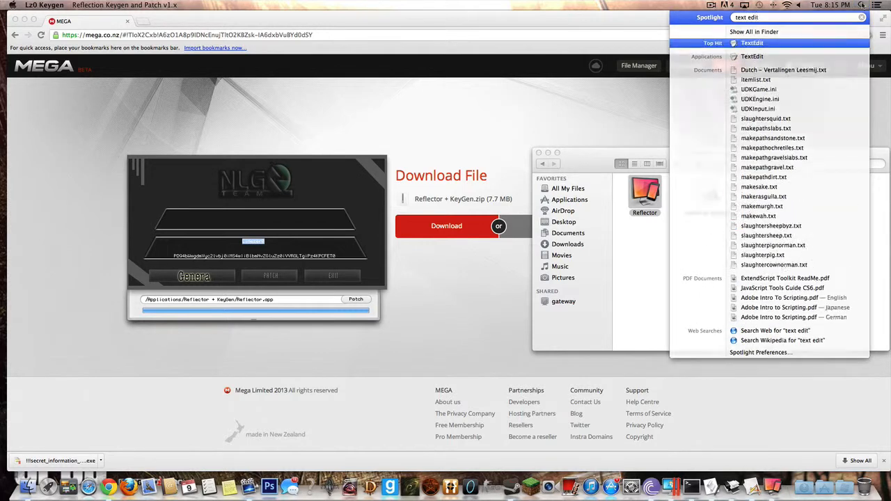
pyautogui.click(748, 42)
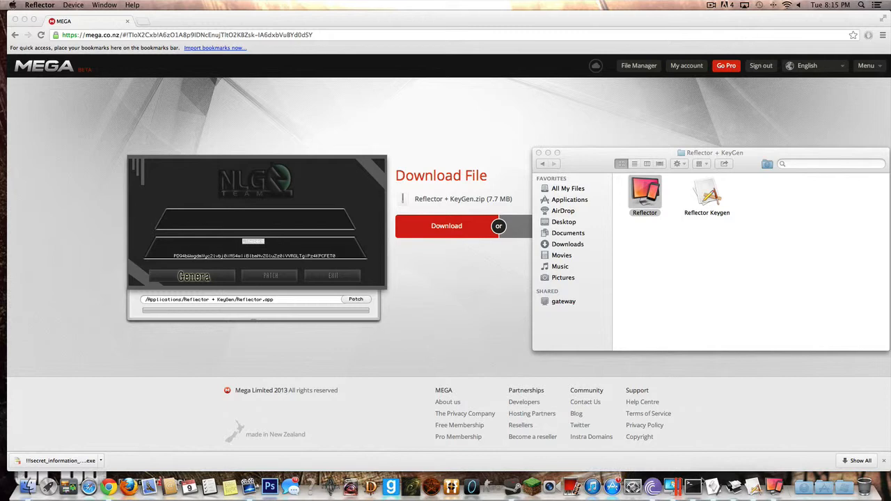
pyautogui.moveTo(796, 451)
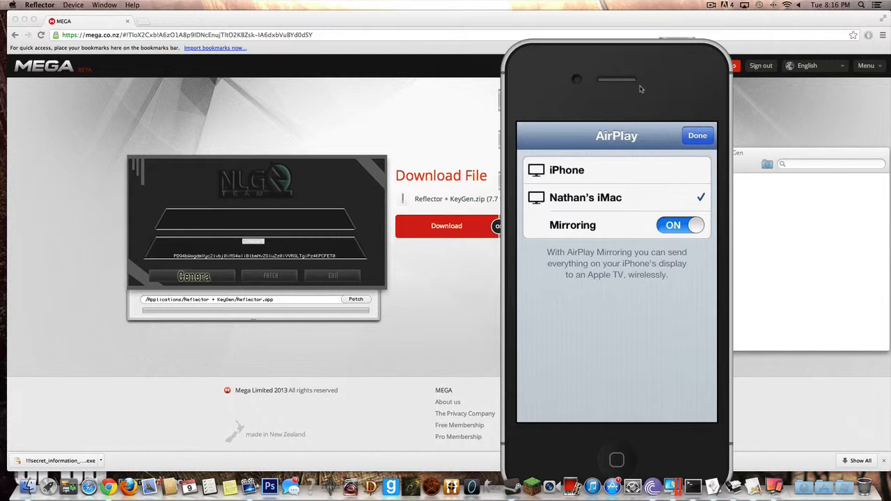
# - Swipe through the mirrored iPhone home screens and start Hill Climb
pyautogui.click(695, 135)
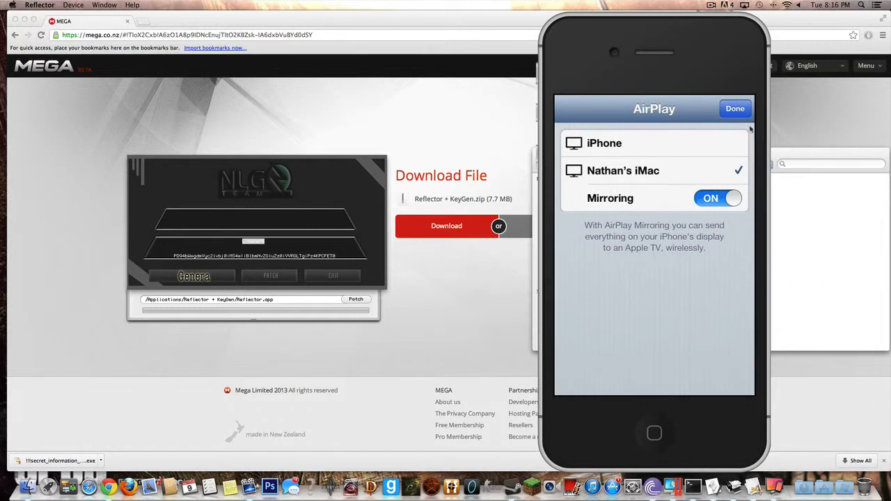
pyautogui.click(735, 108)
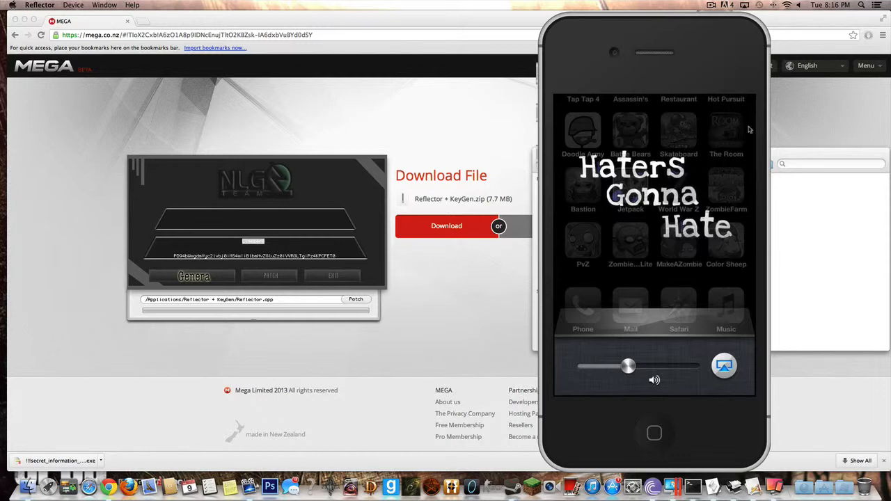
pyautogui.moveTo(687, 316)
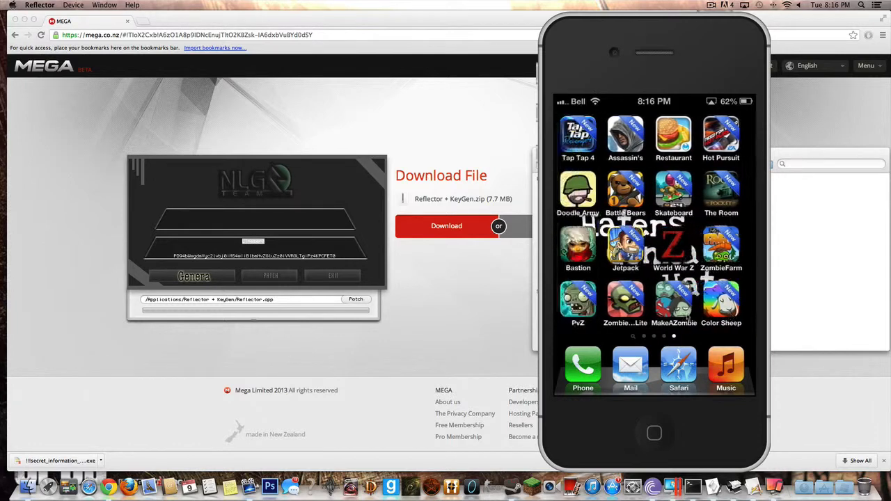
pyautogui.hscroll(-3)
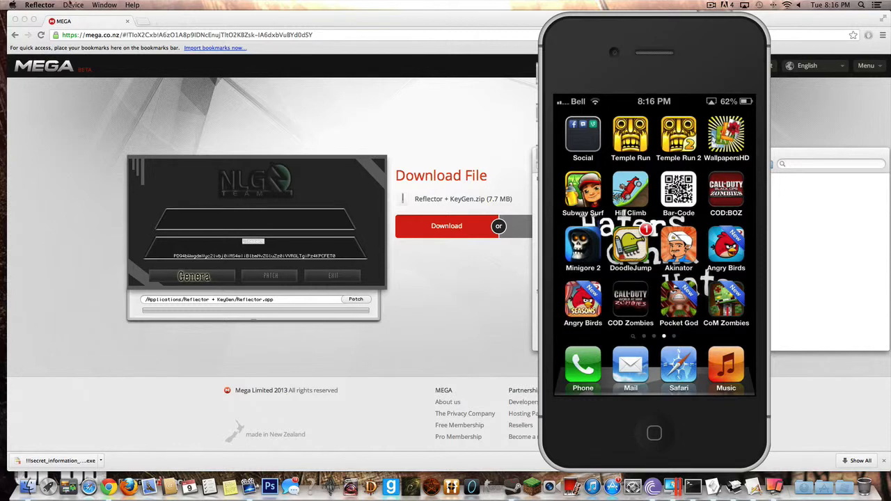
pyautogui.click(73, 5)
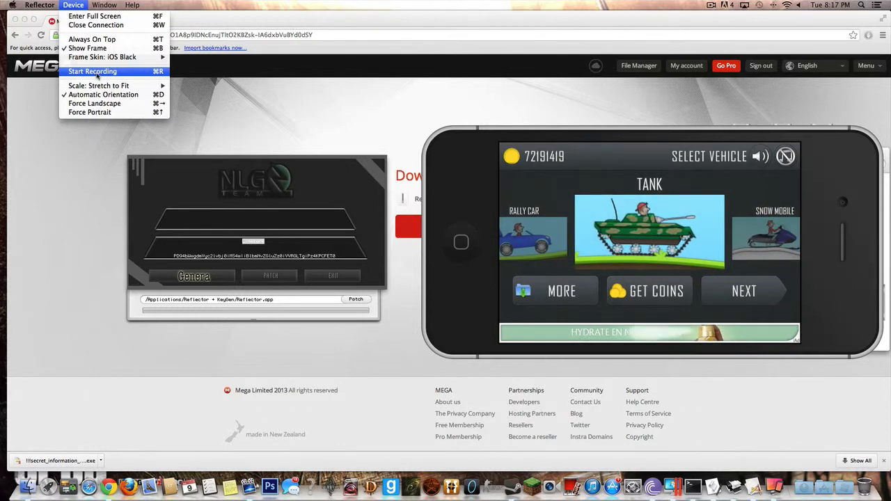
# - Start recording from the Device menu, drive the tank through the level, then stop recording
pyautogui.click(103, 5)
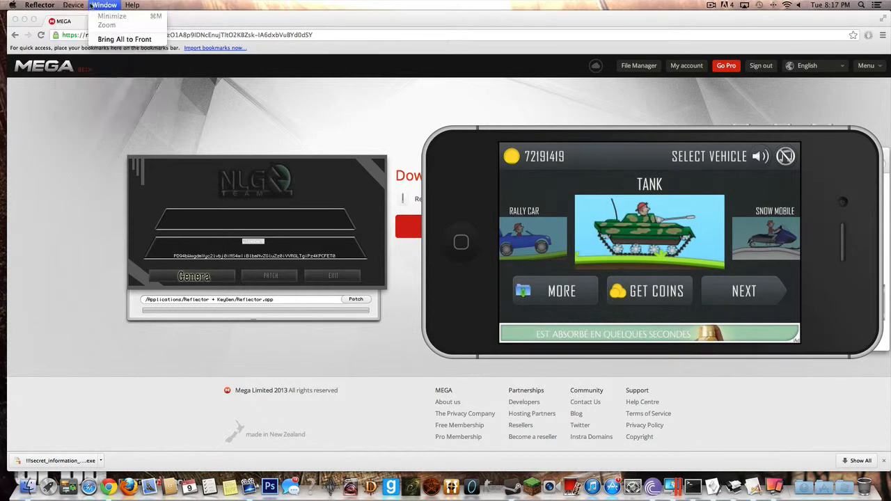
pyautogui.click(73, 6)
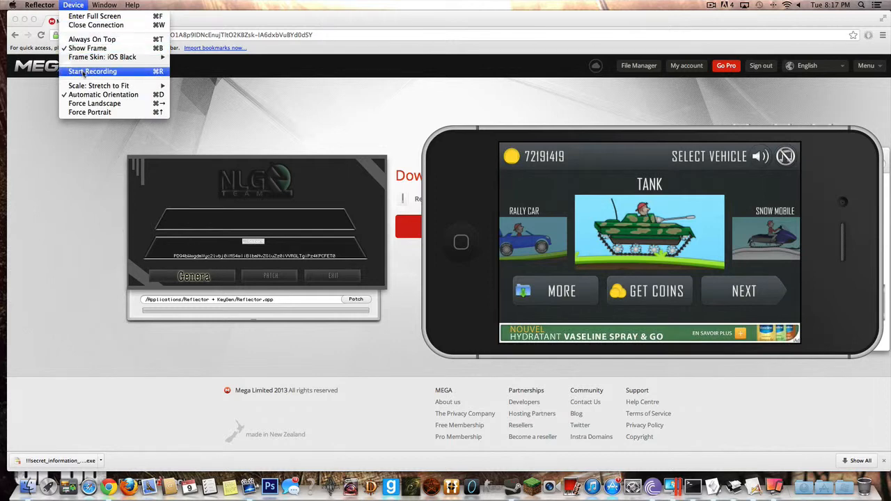
pyautogui.click(93, 71)
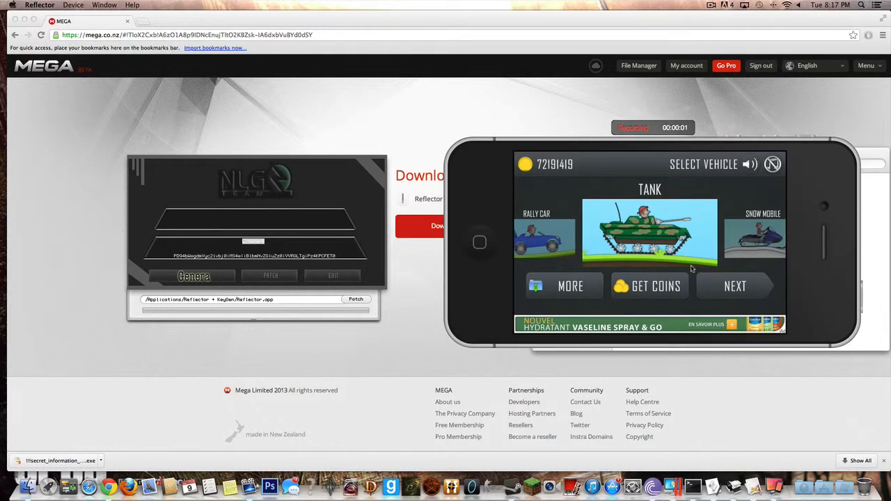
pyautogui.click(735, 287)
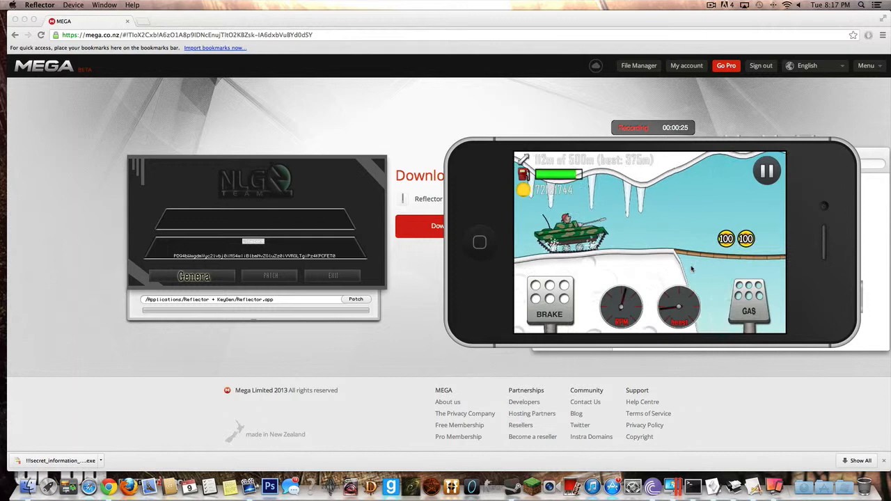
pyautogui.click(765, 170)
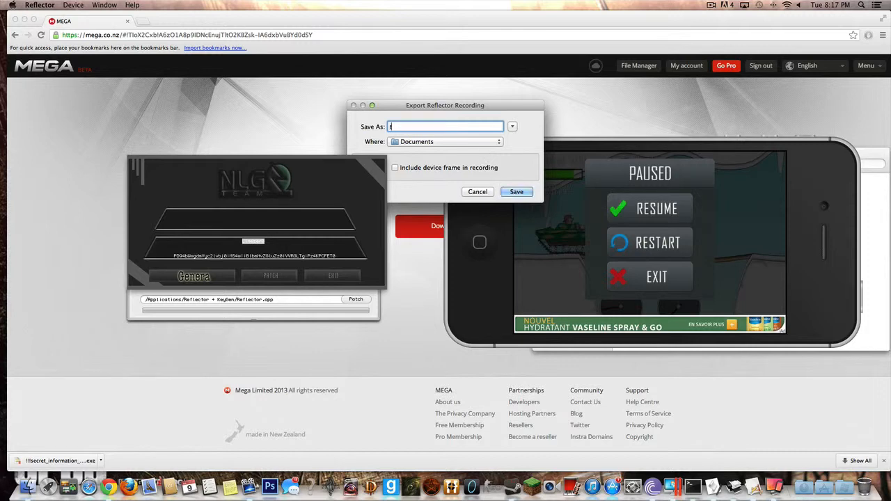
# - Name the recording 'test #1' and save it to Documents
pyautogui.write('test #1')
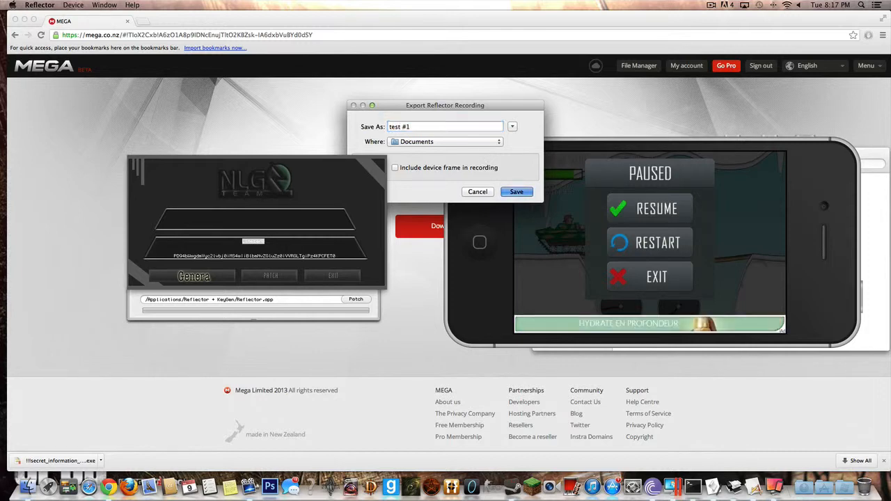
pyautogui.click(515, 192)
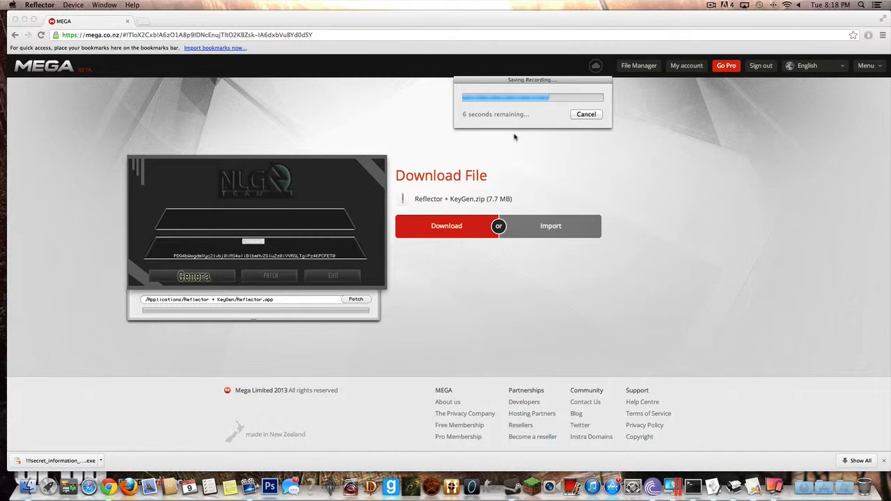
pyautogui.moveTo(499, 161)
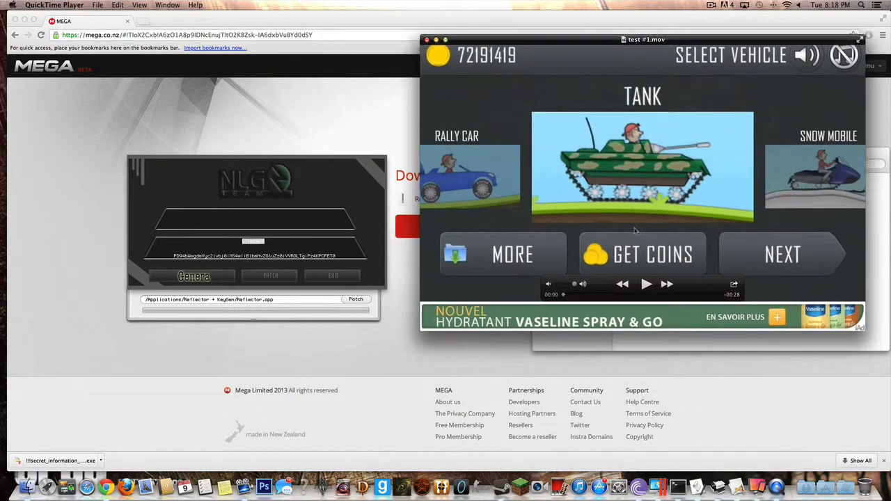
# - Play the saved test #1.mov in QuickTime, then return to the browser
pyautogui.click(646, 284)
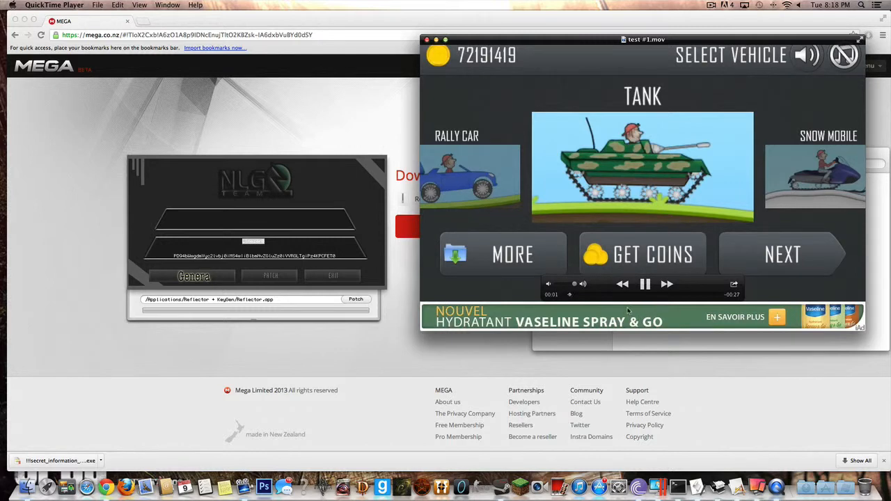
pyautogui.click(782, 253)
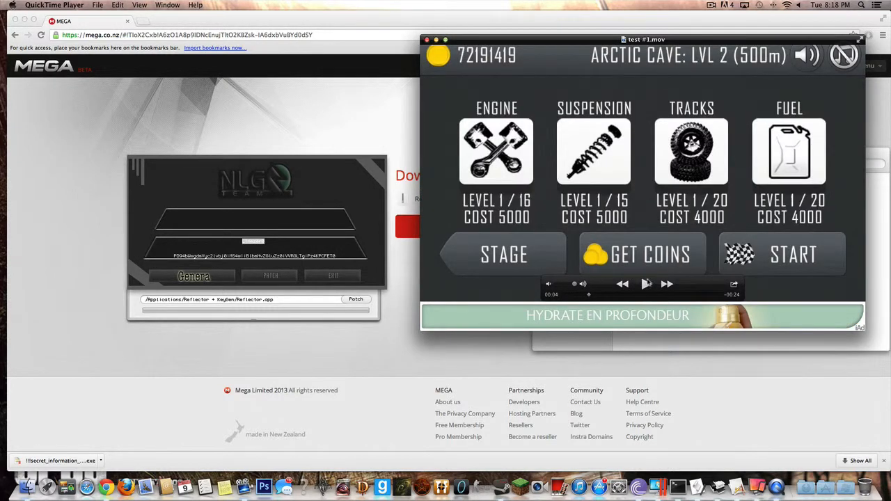
pyautogui.click(644, 284)
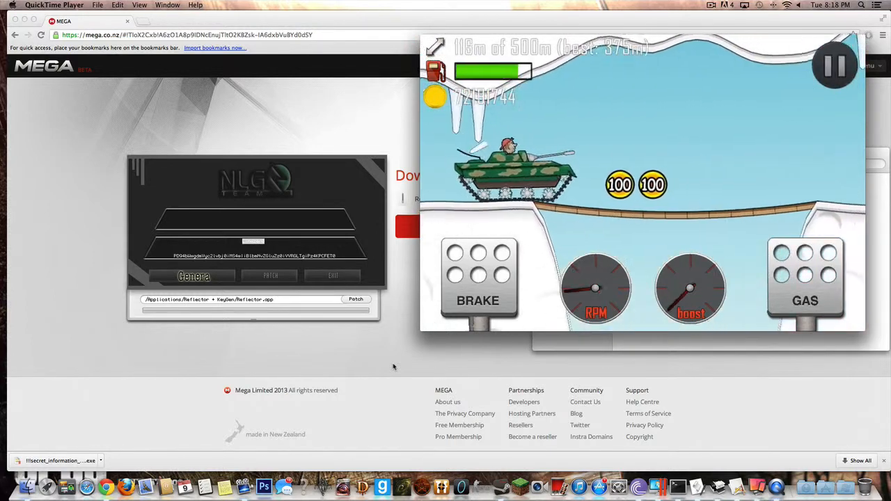
pyautogui.click(832, 65)
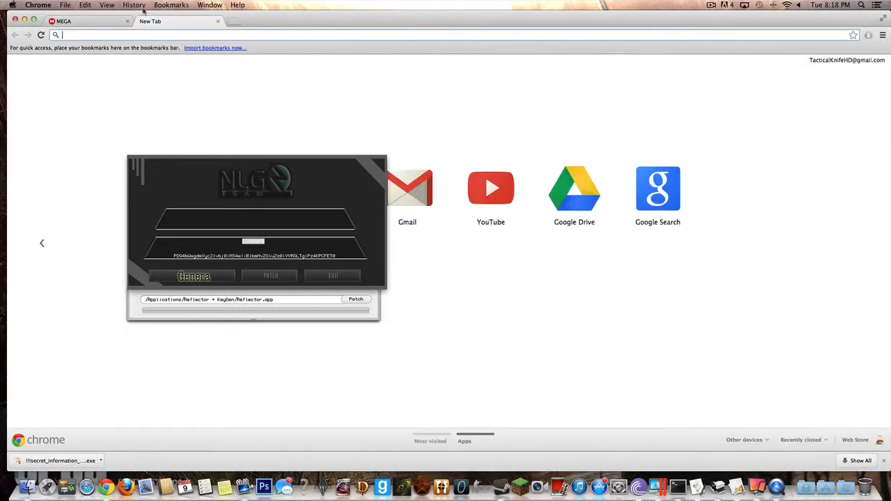
# - Glance at the History menu, then open YouTube from the New Tab page tile
pyautogui.click(134, 5)
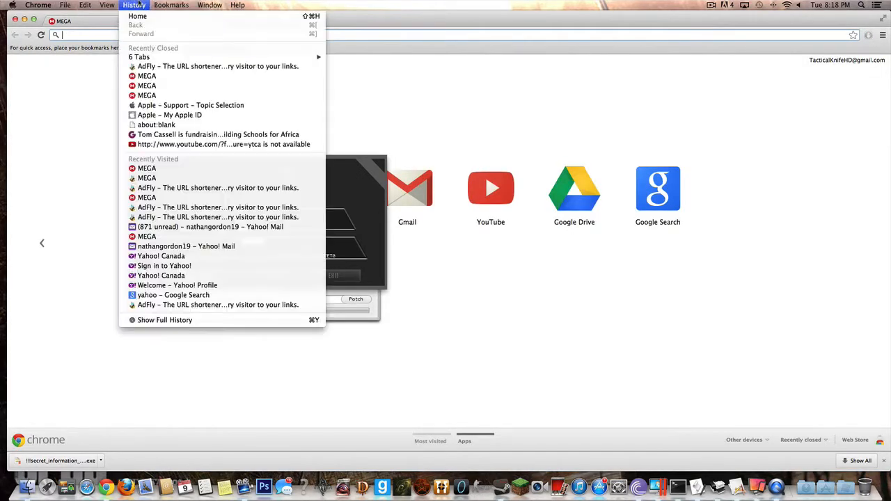
pyautogui.moveTo(174, 118)
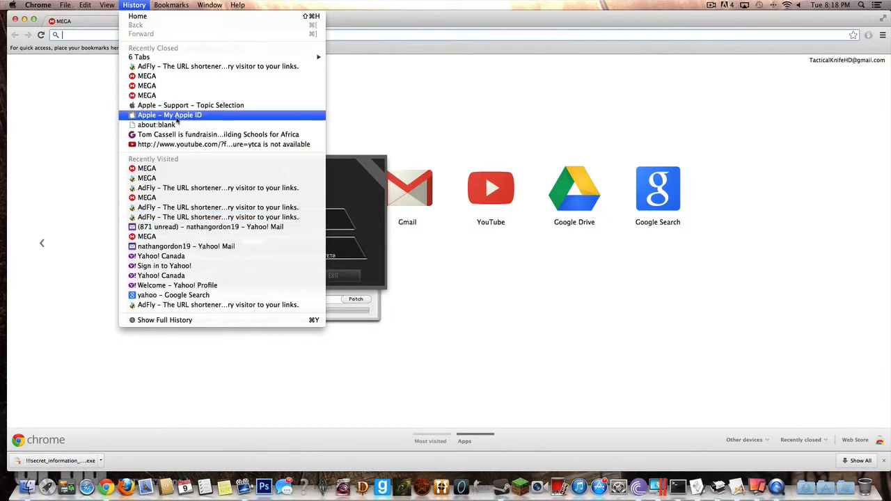
pyautogui.click(217, 143)
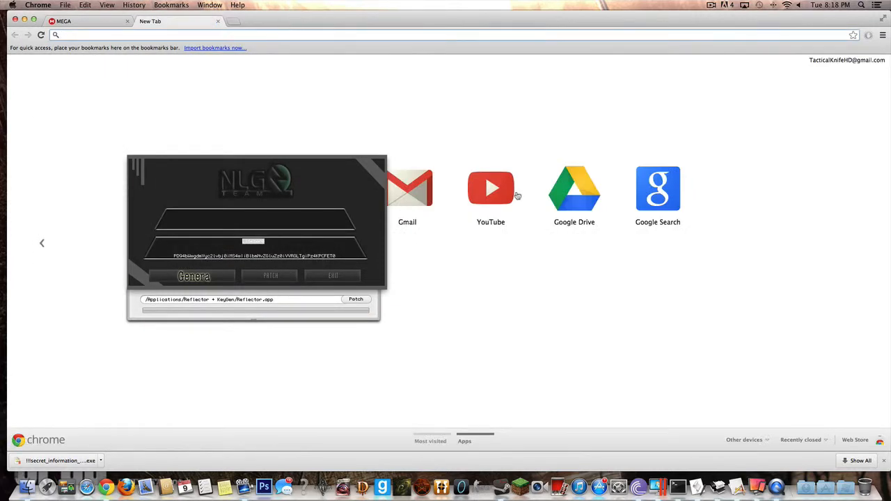
pyautogui.click(490, 187)
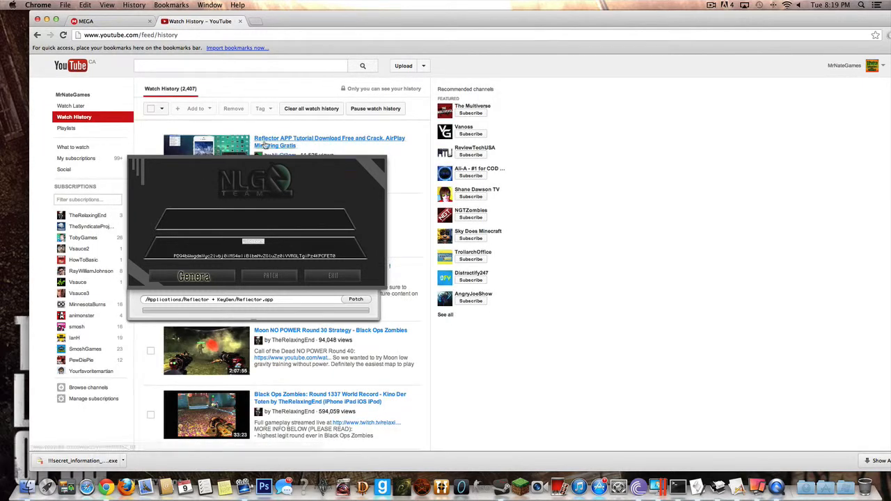
# - Open the Reflector tutorial from Watch History and expand its description with the MEGA link and install steps
pyautogui.click(328, 142)
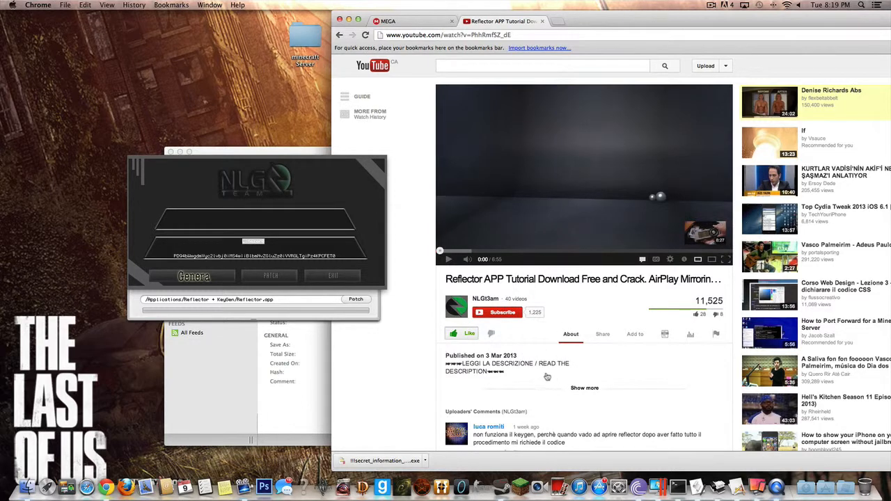
pyautogui.click(584, 387)
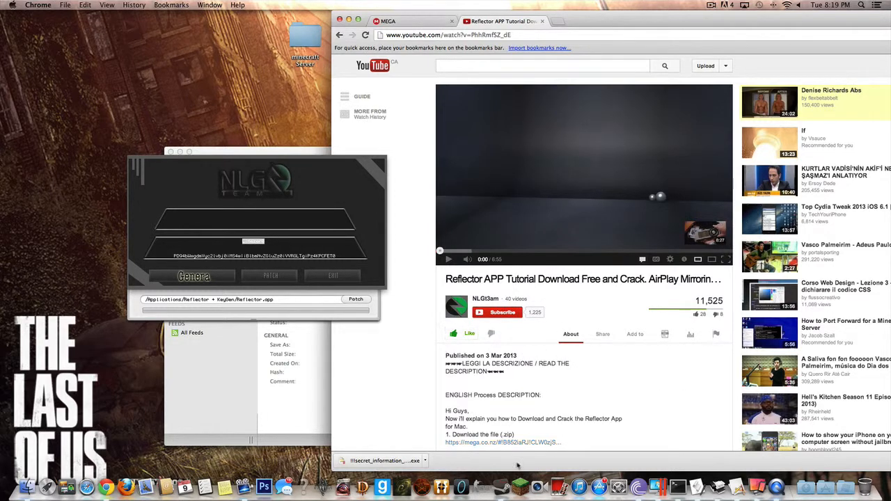
pyautogui.scroll(-3)
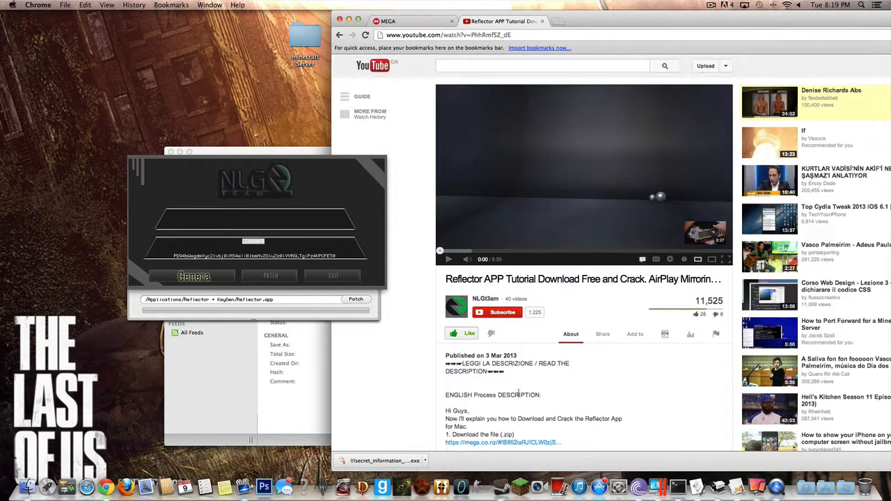
pyautogui.scroll(-3)
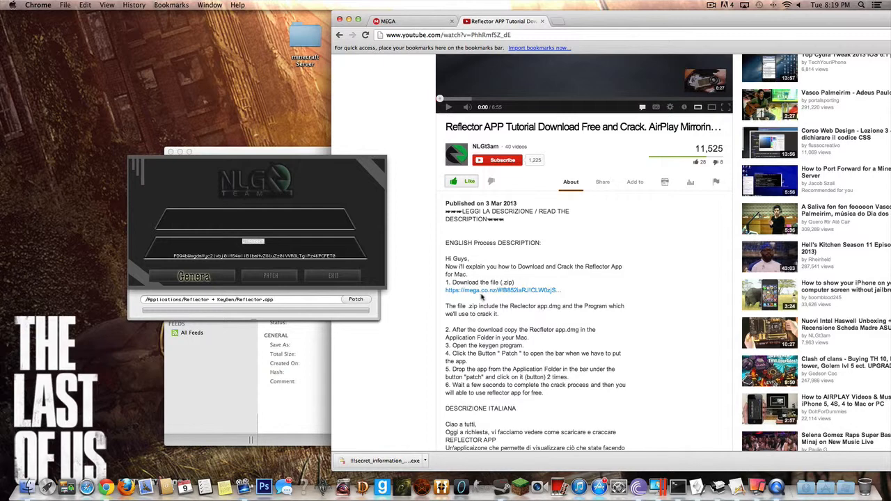
pyautogui.click(410, 22)
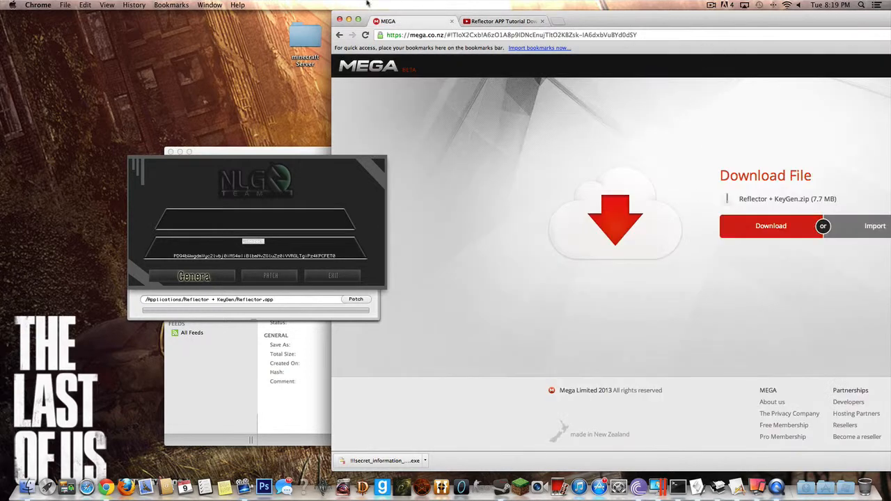
pyautogui.click(501, 21)
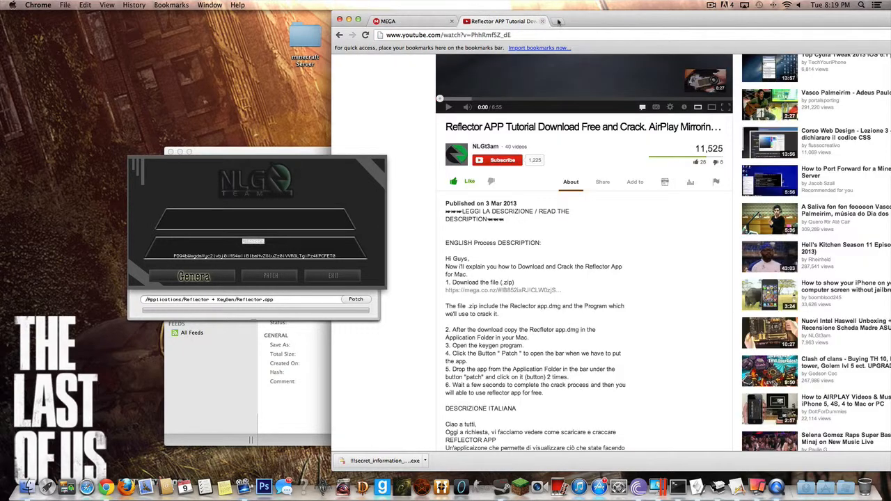